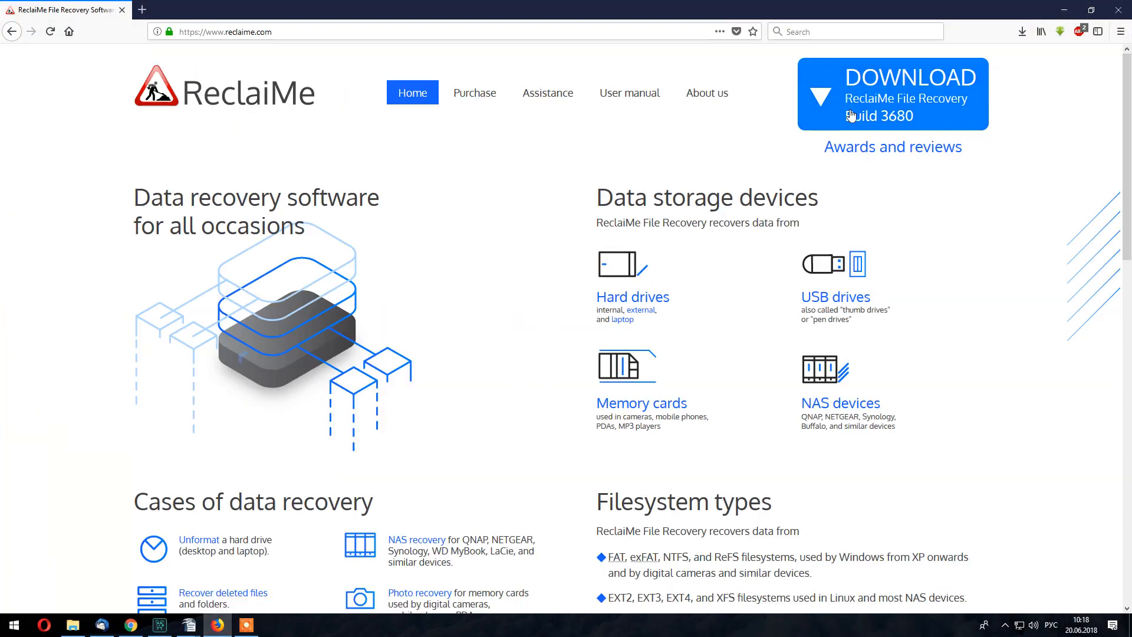
Step: Download the ReclaiMe File Recovery installer from reclaime.com and save the file
click(893, 94)
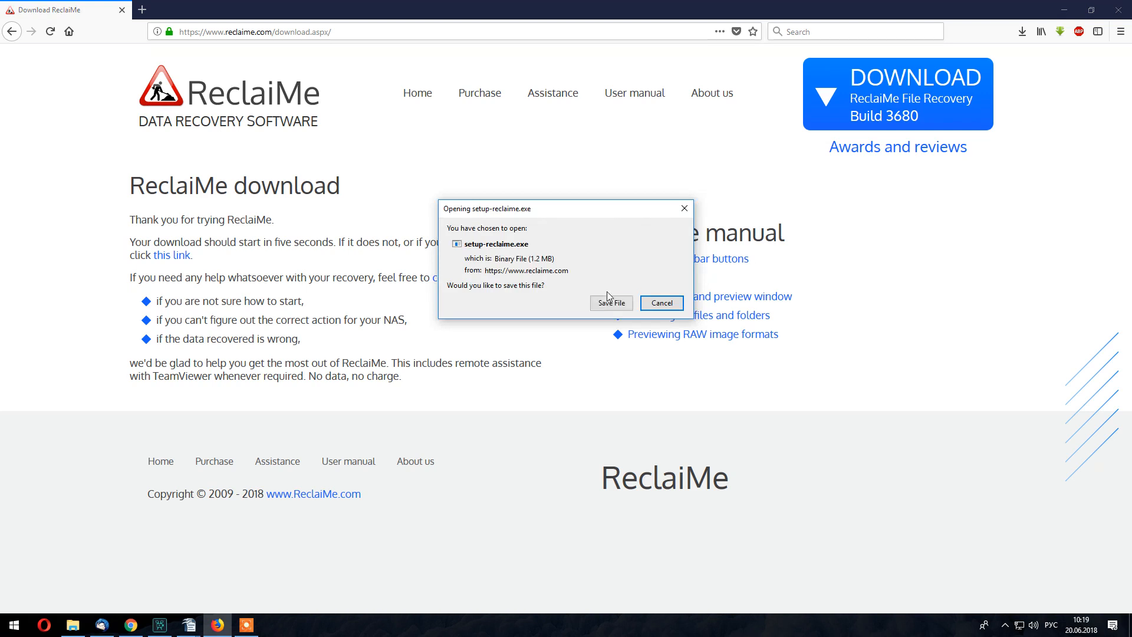
click(611, 303)
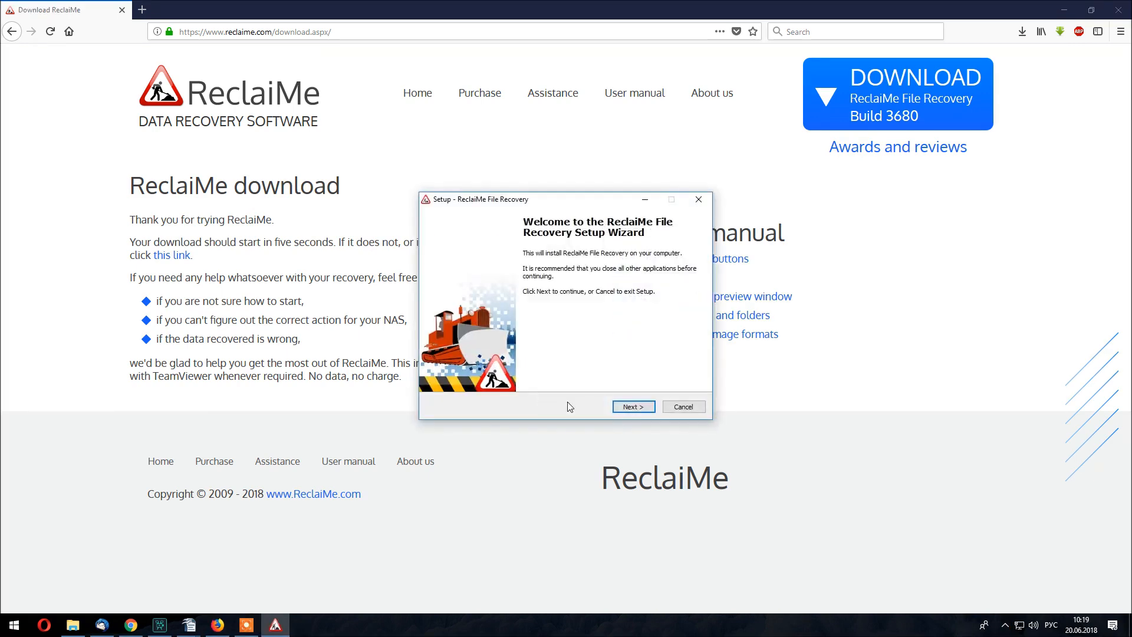
Step: Install ReclaiMe with the default Start Menu folder and launch it on finish
click(632, 406)
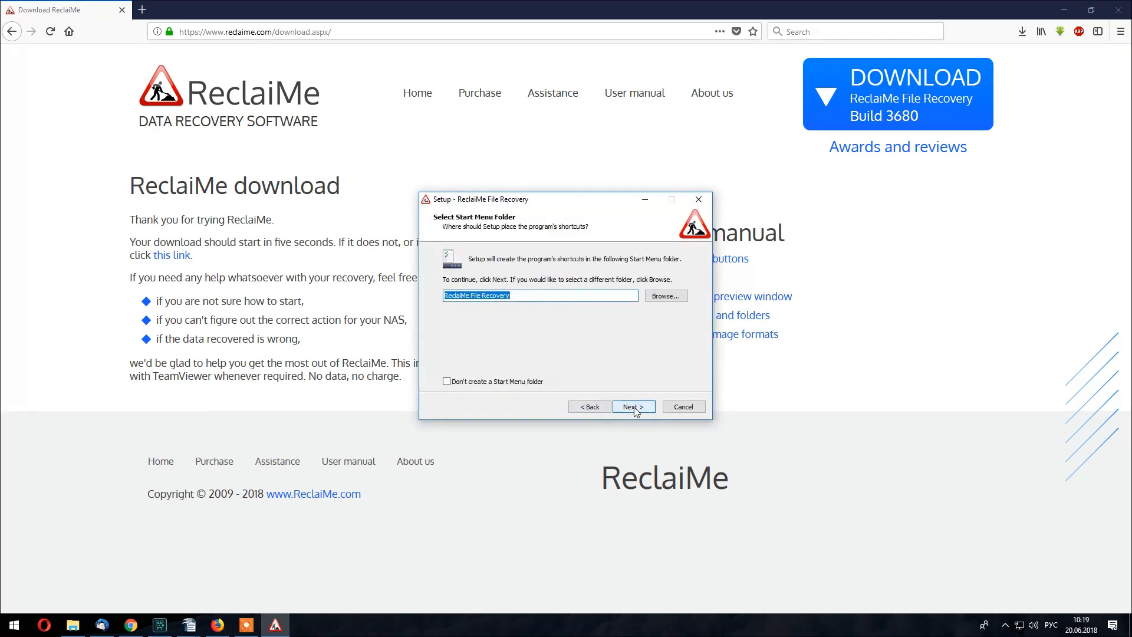
click(632, 407)
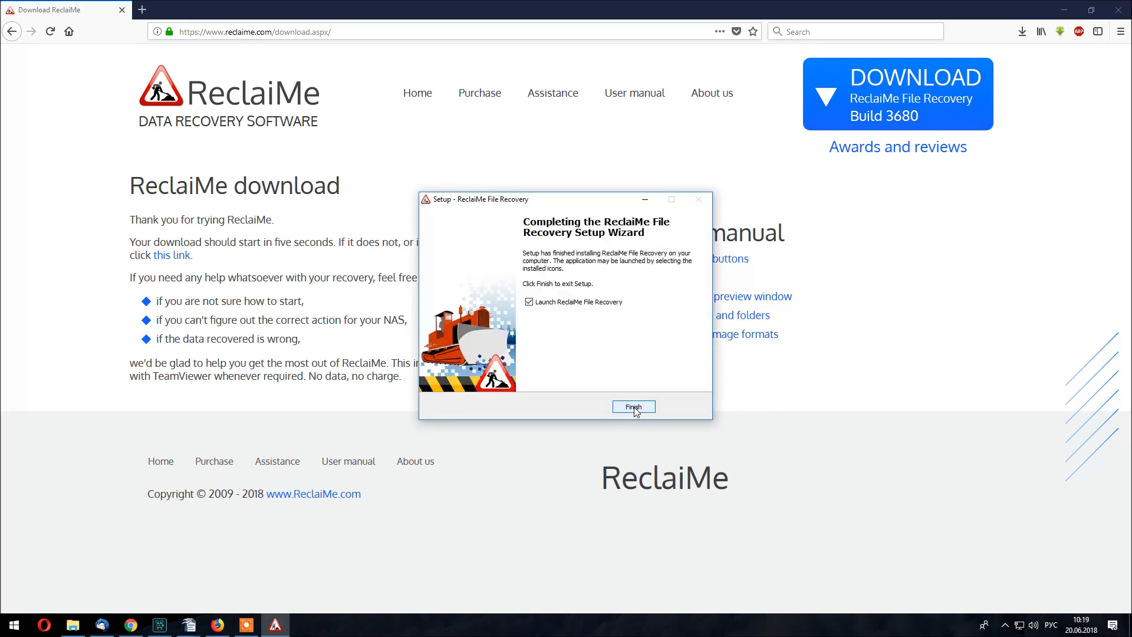
click(633, 406)
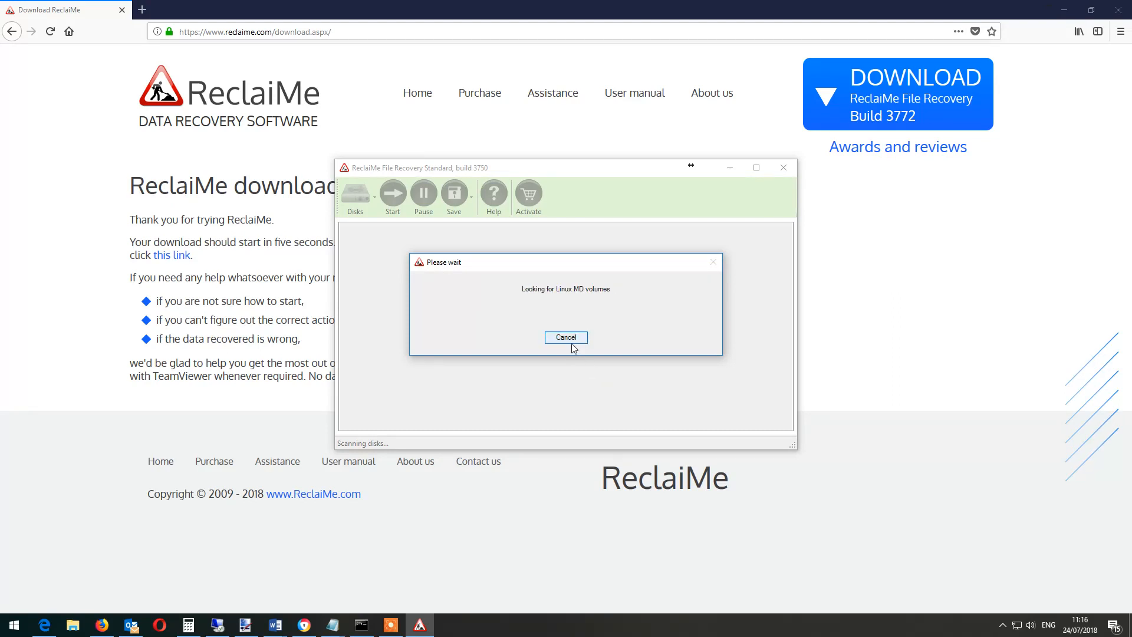
Step: Select the USB drive New Volume (H:) and start scanning it for files
click(566, 337)
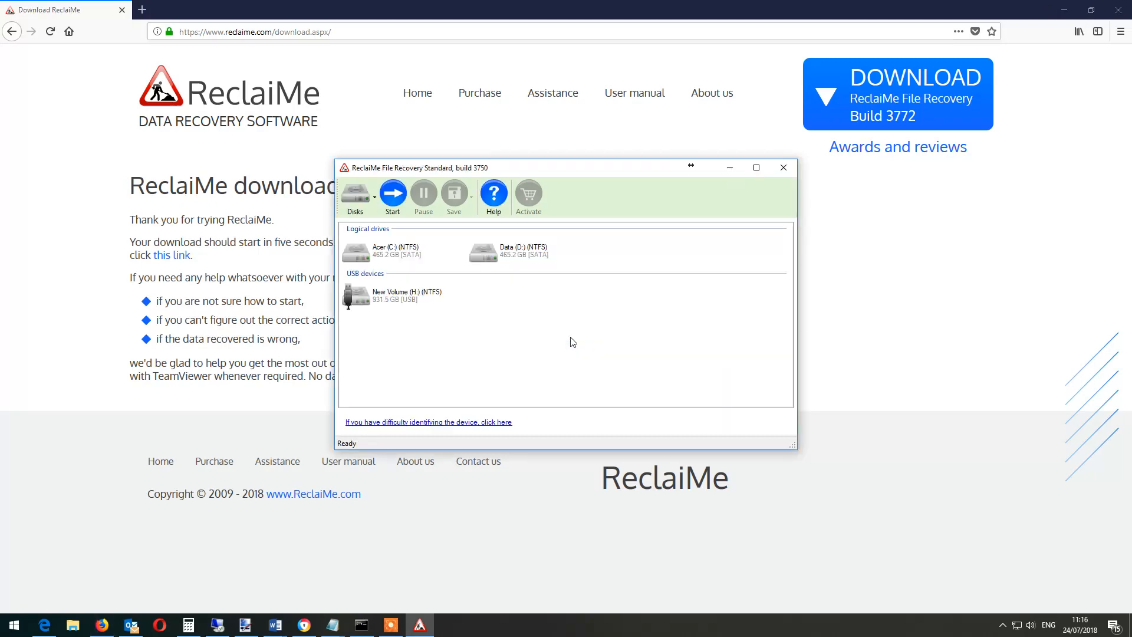
click(394, 296)
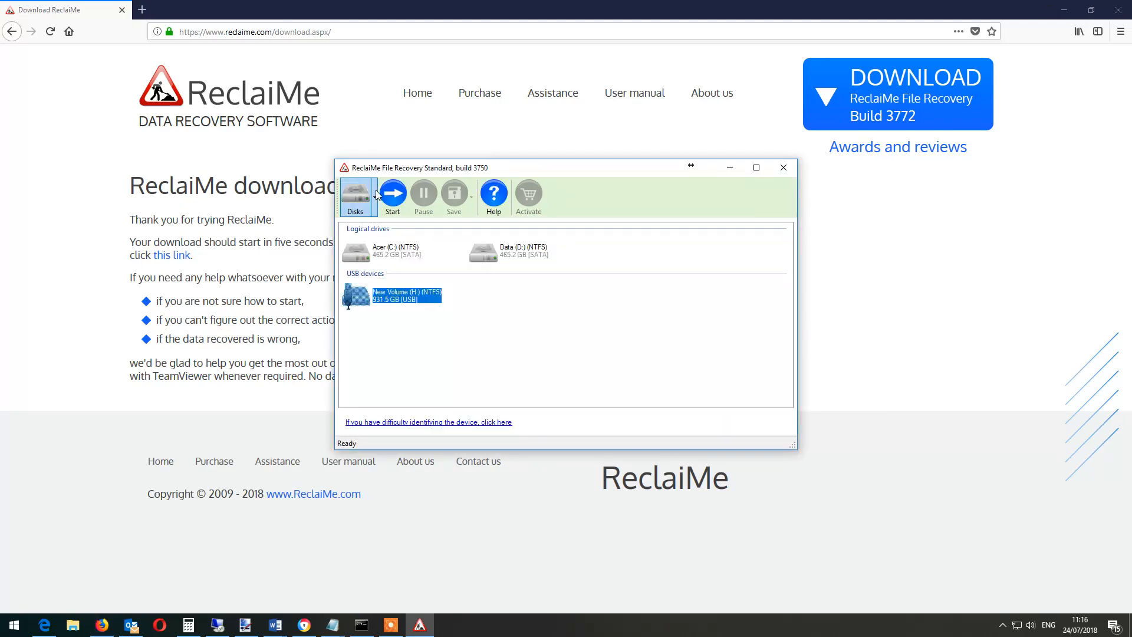
click(391, 195)
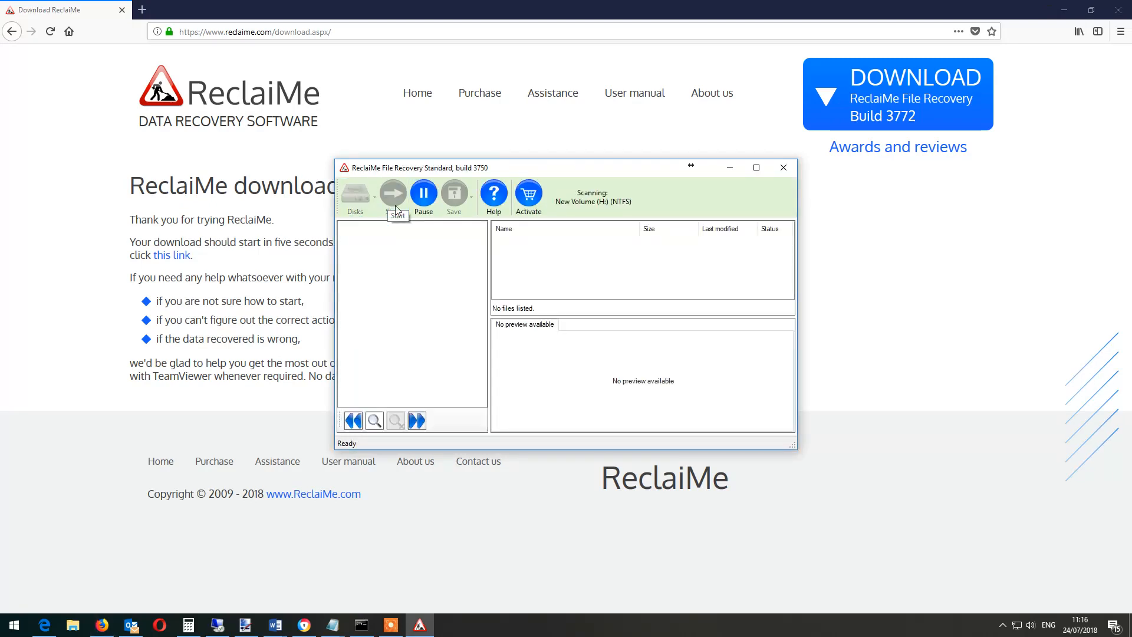
click(391, 193)
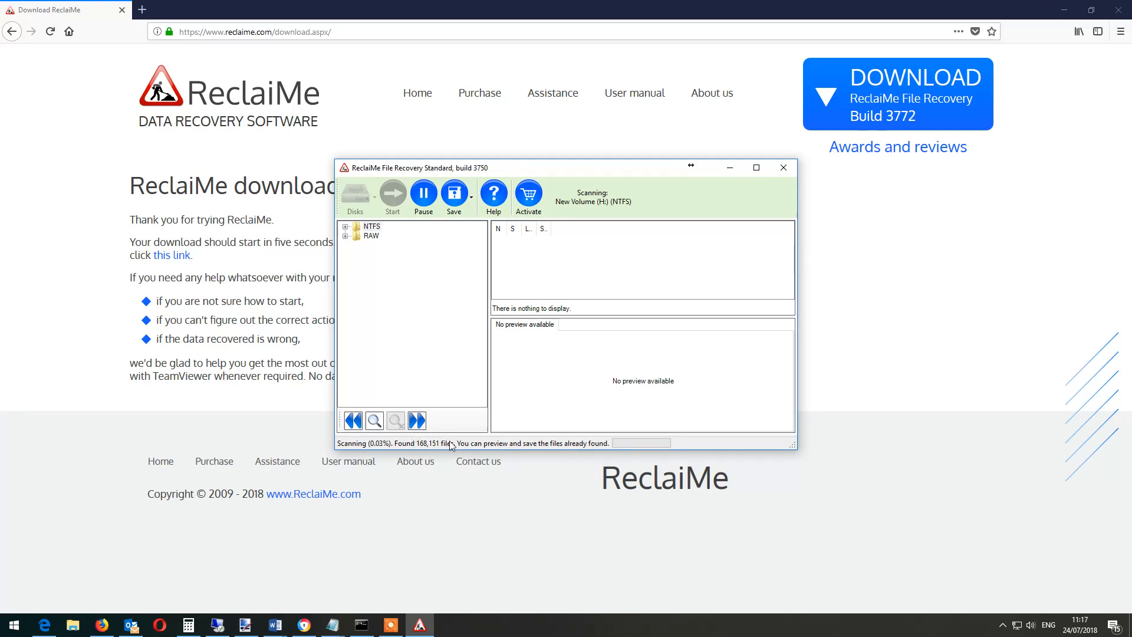
mouse_move(391, 319)
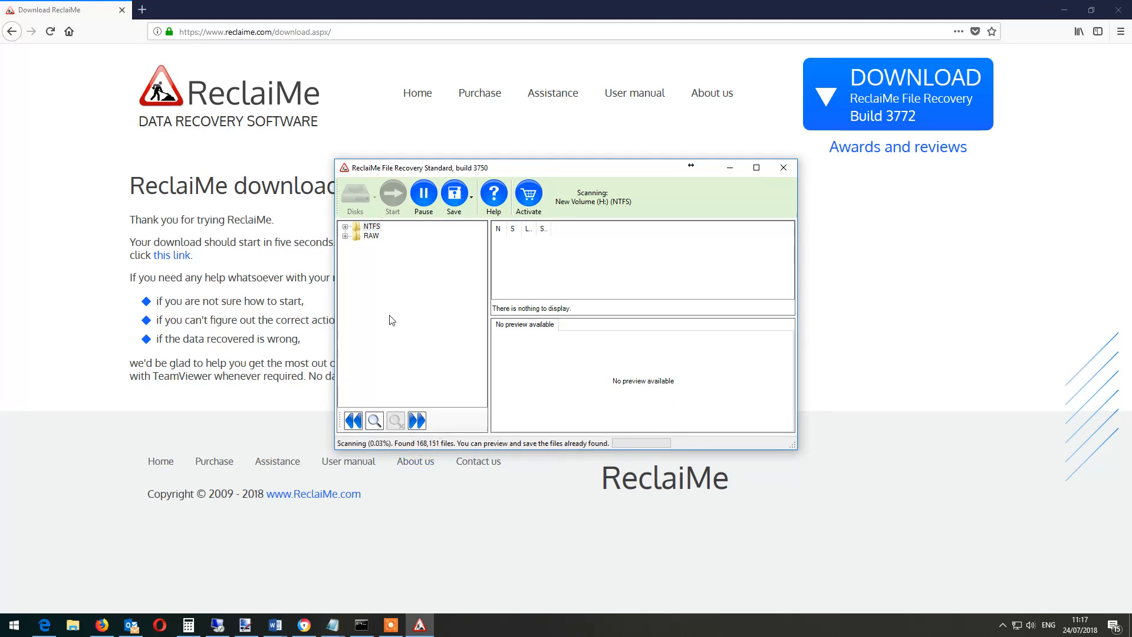
Step: Browse the NTFS tree into photo > 2017 to list its 11 recovered files
click(349, 226)
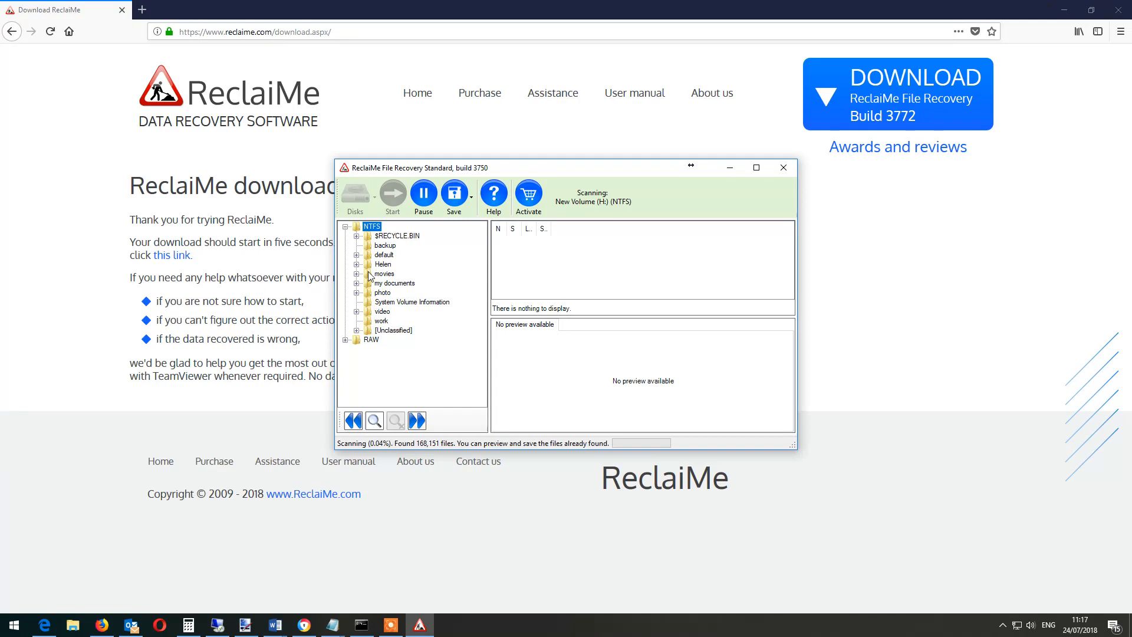
click(356, 292)
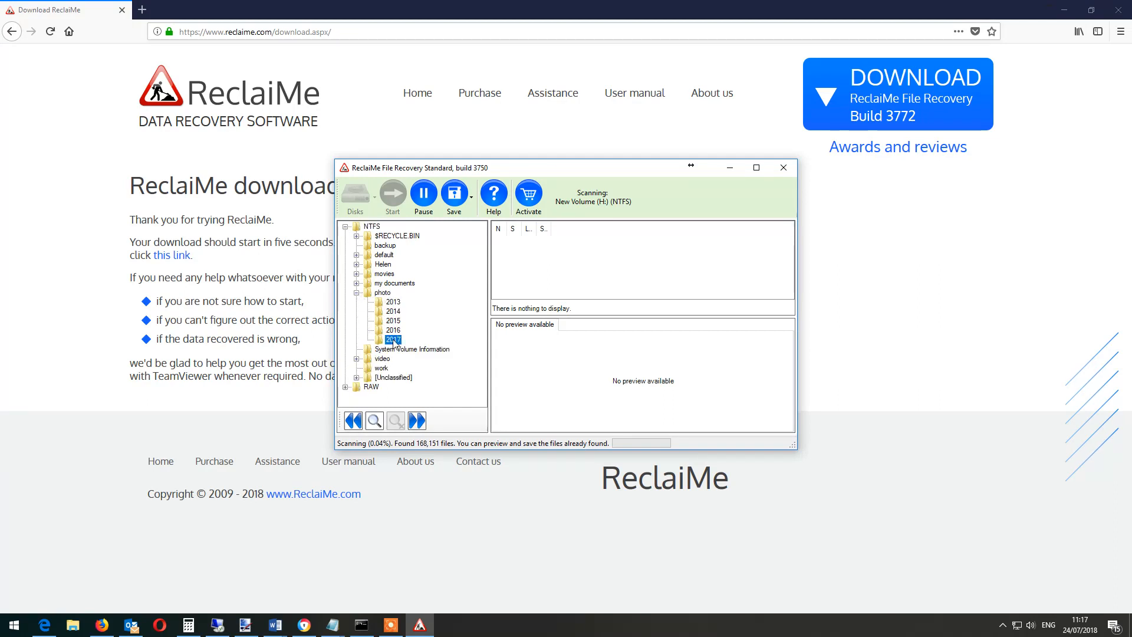
click(391, 340)
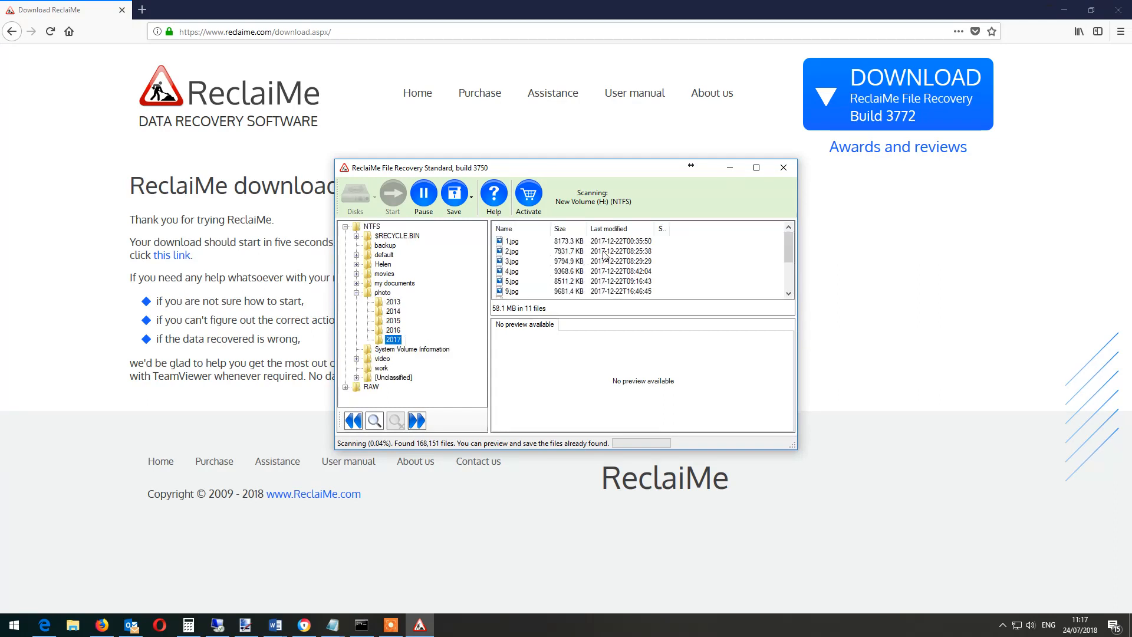
scroll(down, 3)
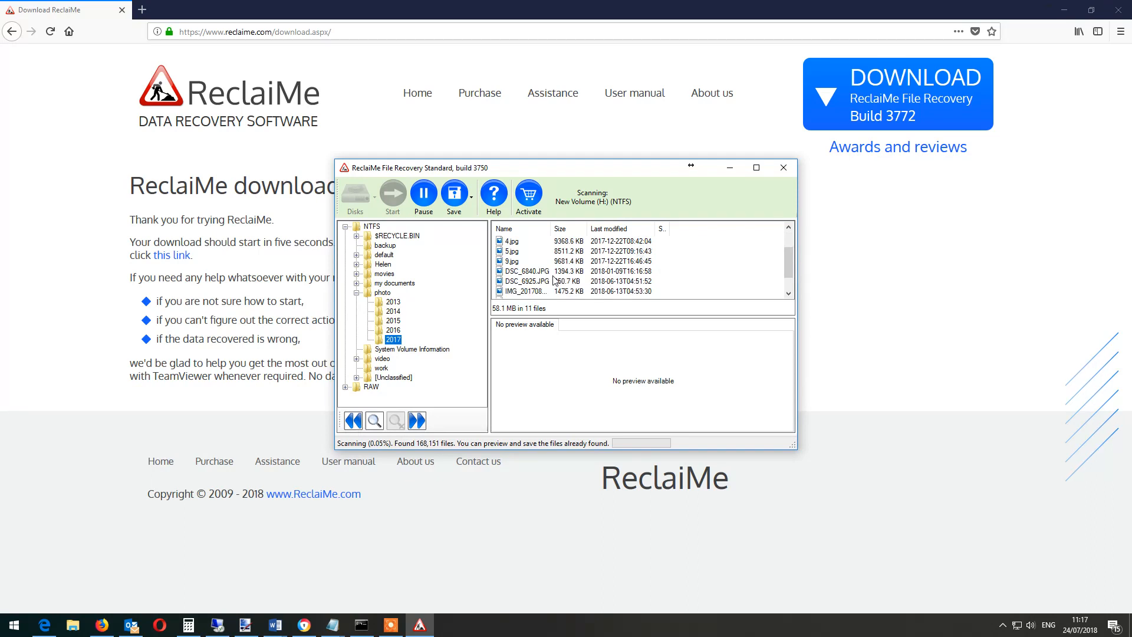
Step: Preview DSC_6925.JPG, then reselect the whole 2017 folder for saving
click(527, 281)
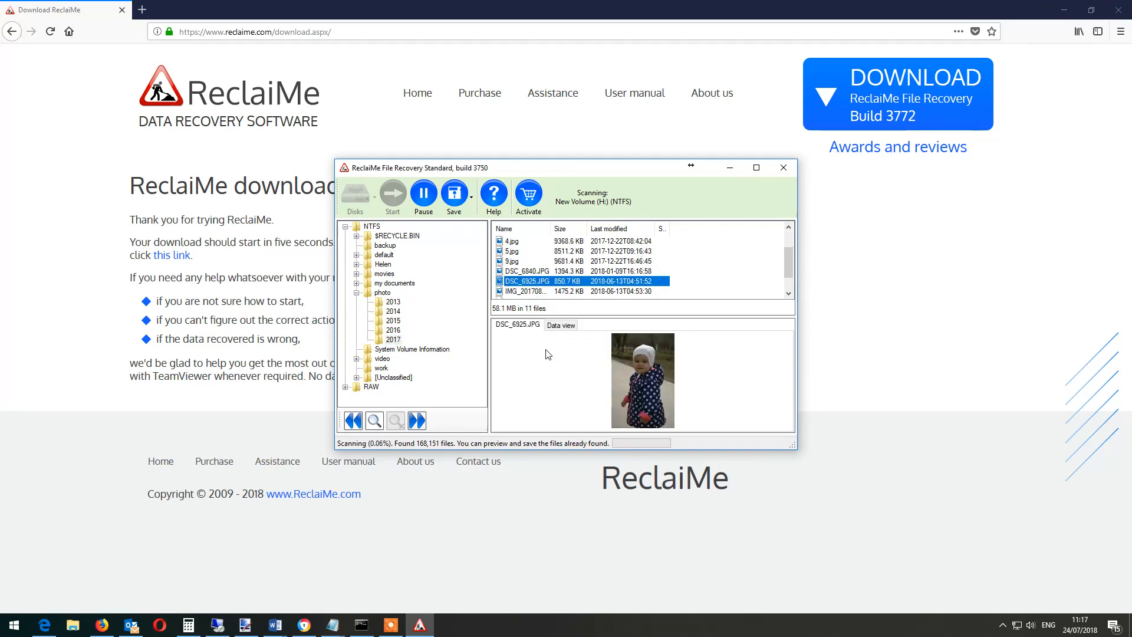
click(391, 340)
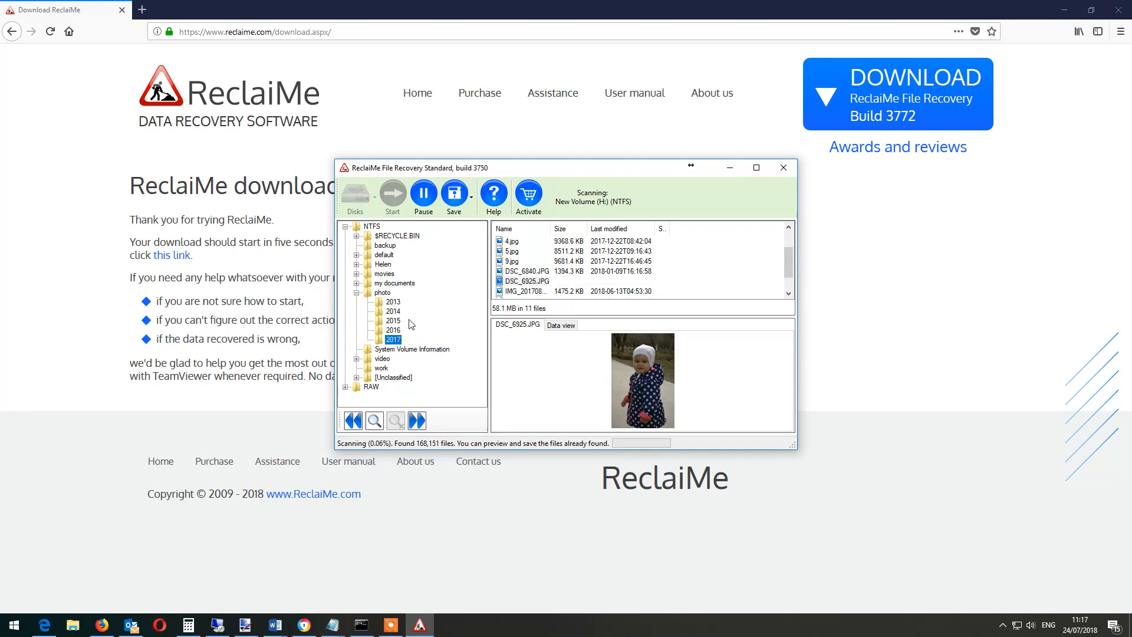
click(468, 198)
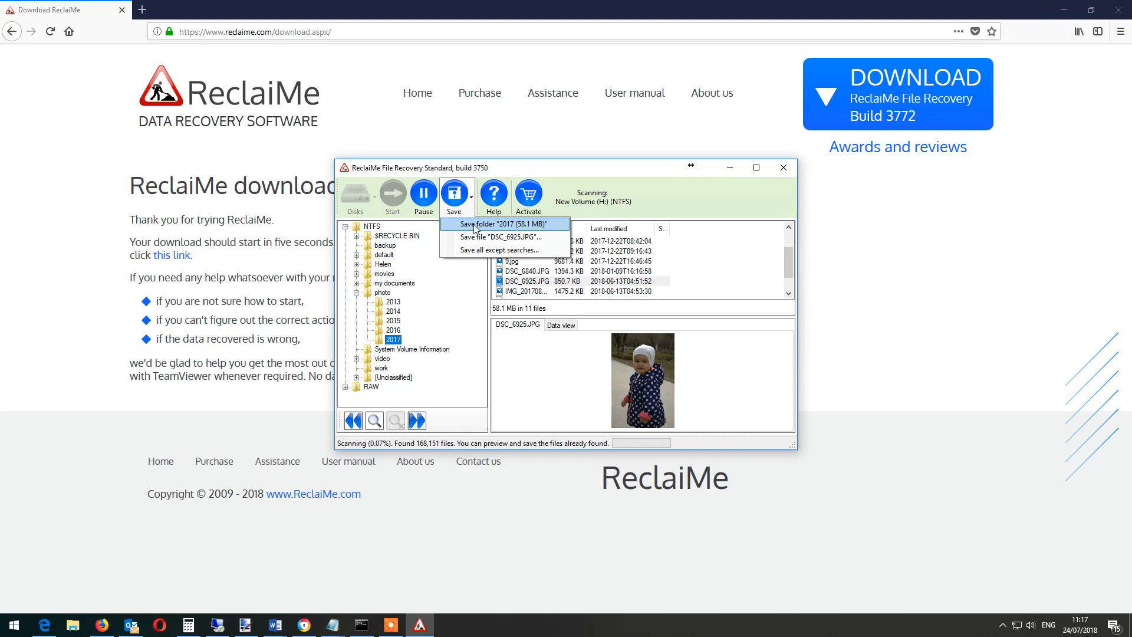
Step: Save the 2017 folder to drive D, creating a new folder named 'recovered'
click(503, 224)
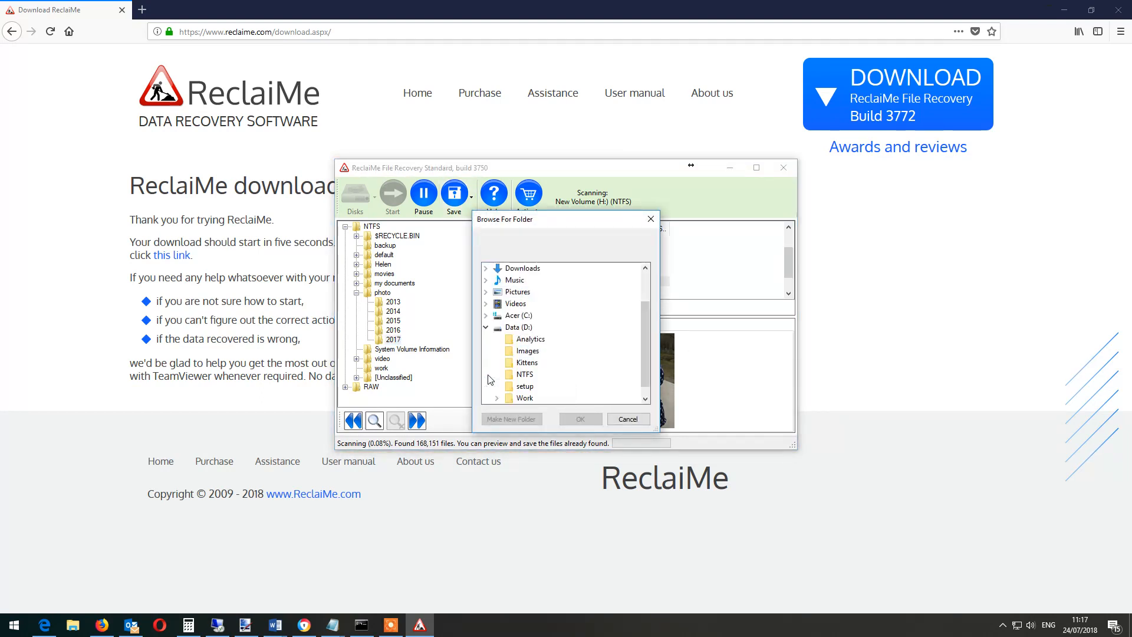
click(514, 327)
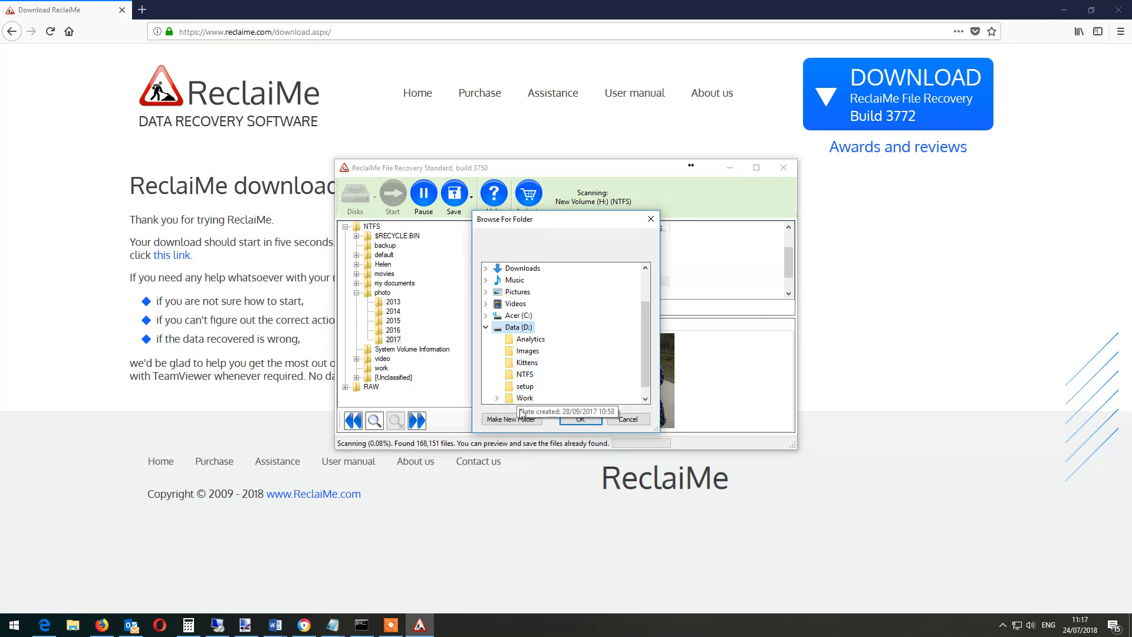
click(510, 418)
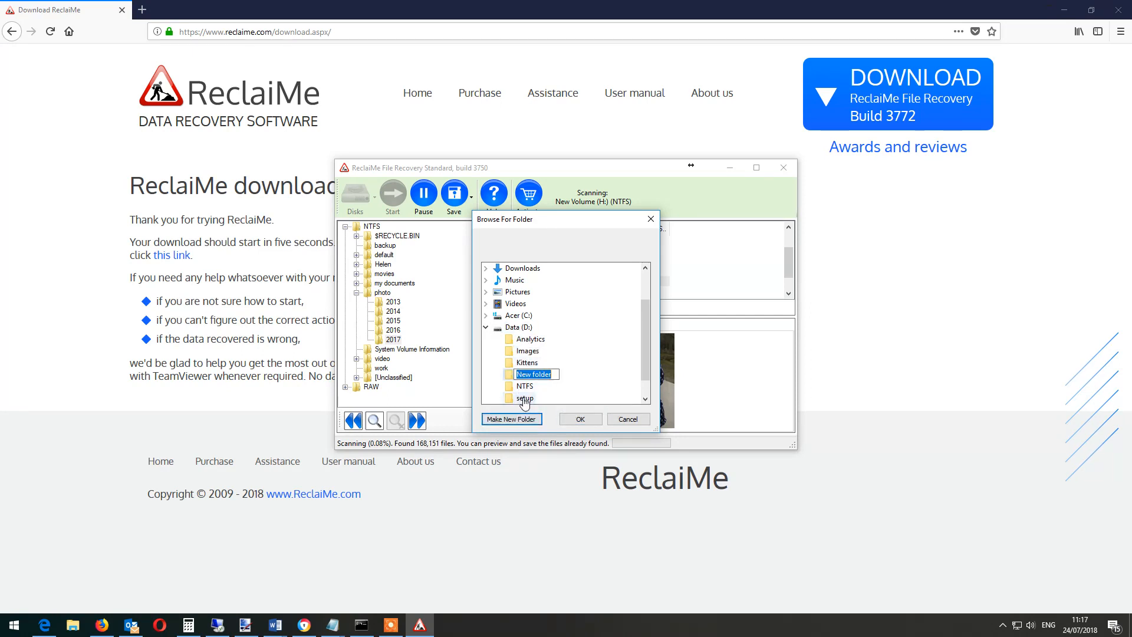
text(recovere)
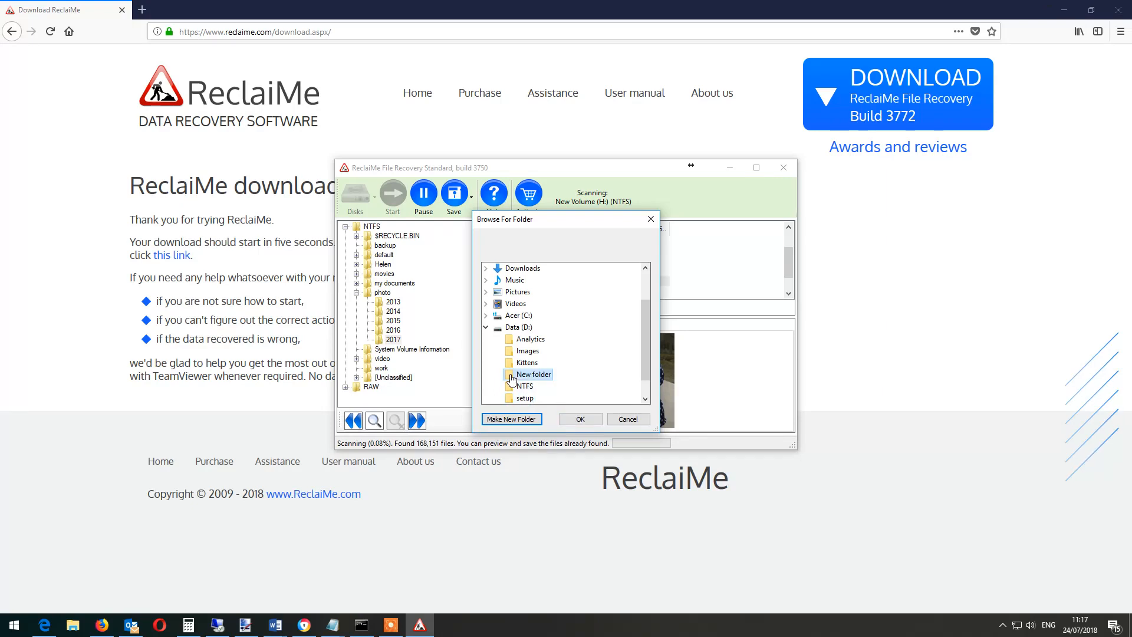
Step: Confirm D:\recovered as the destination and let the photos finish saving
click(579, 418)
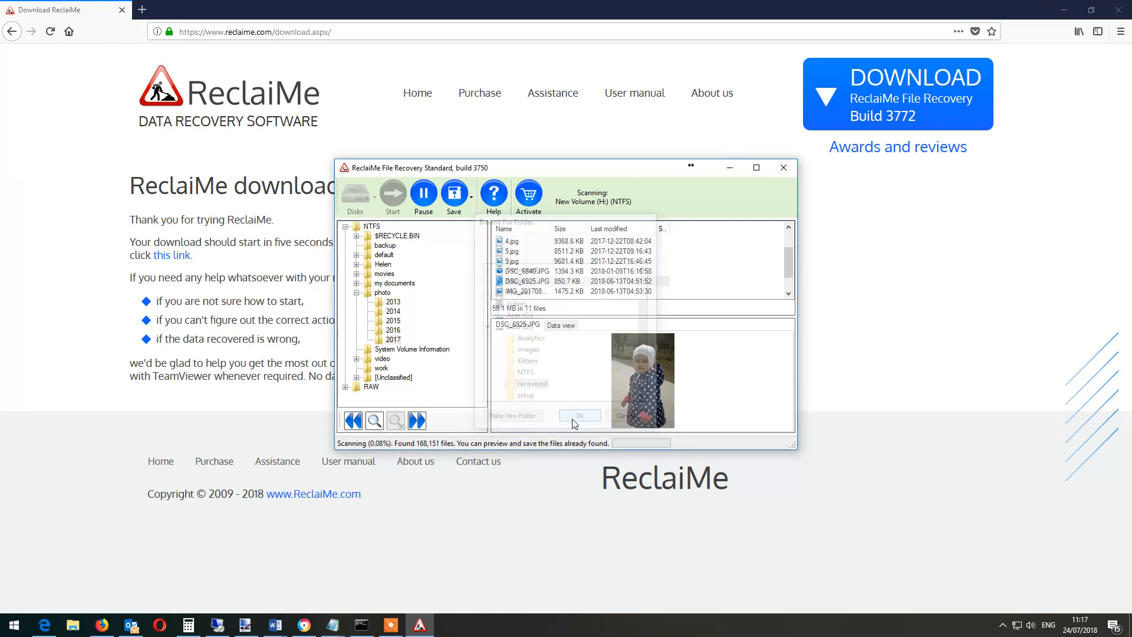
click(580, 415)
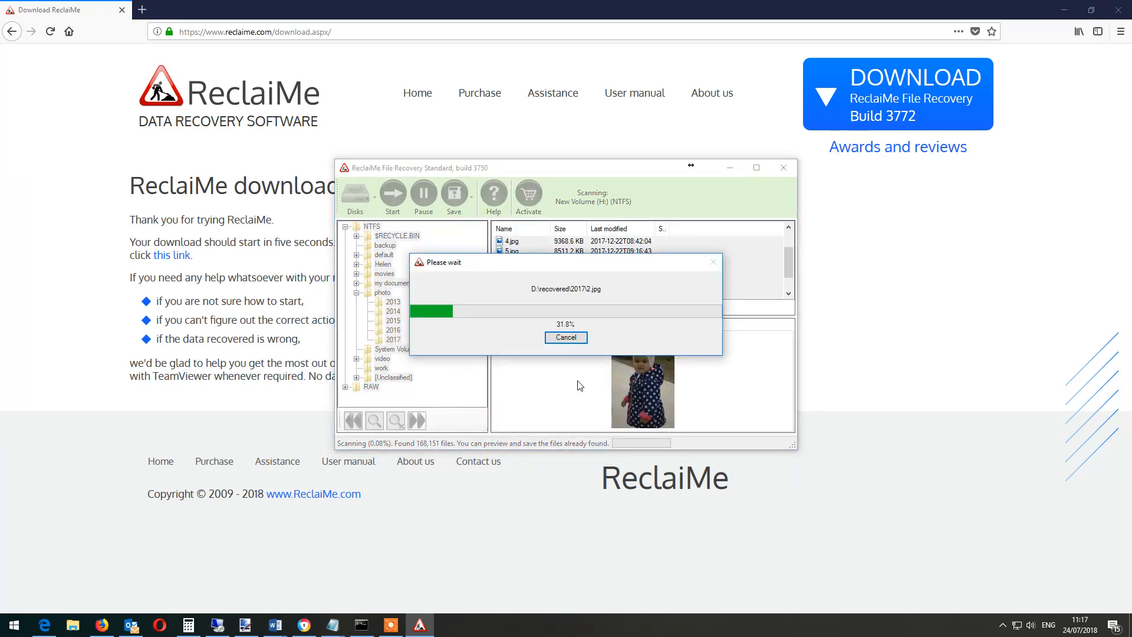
click(566, 337)
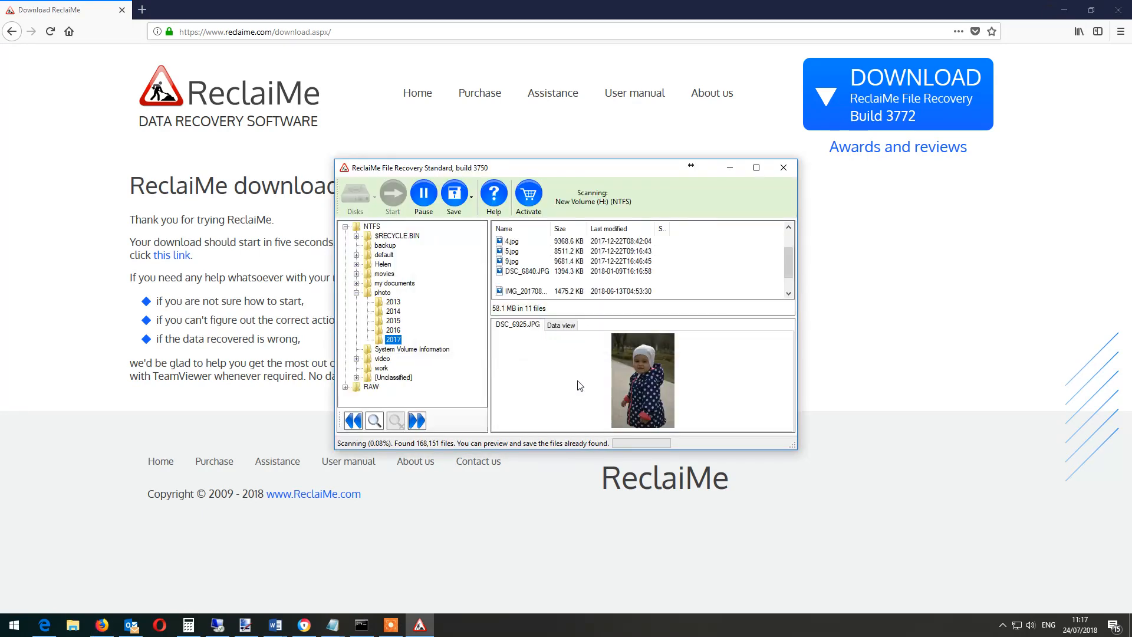